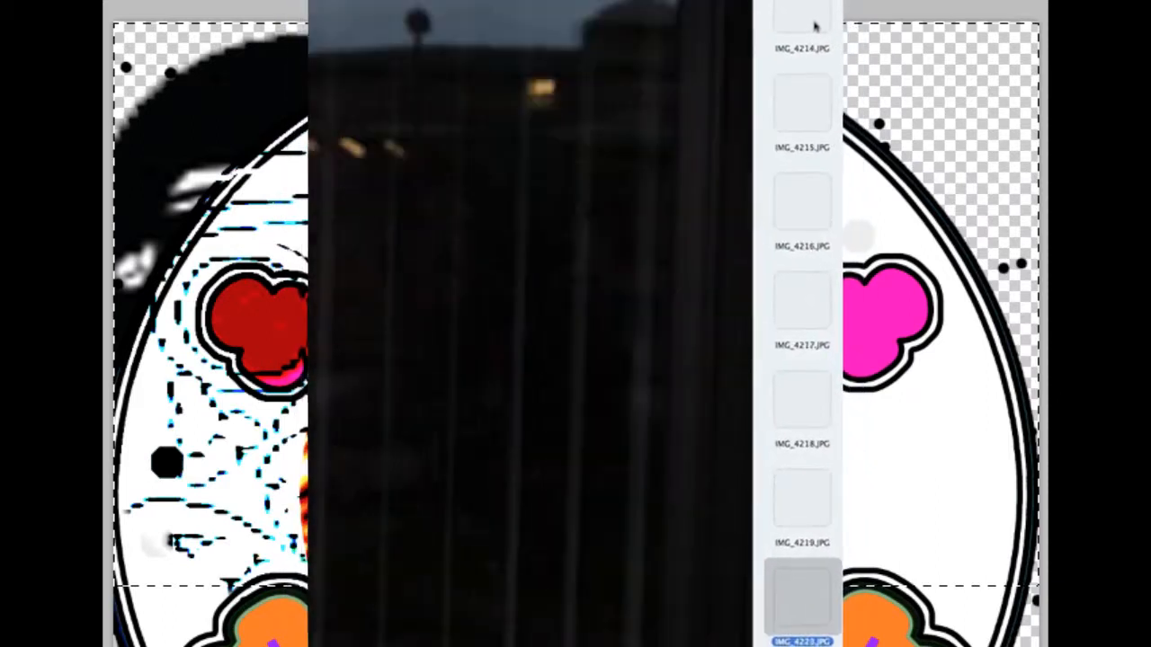
scroll("down", 3)
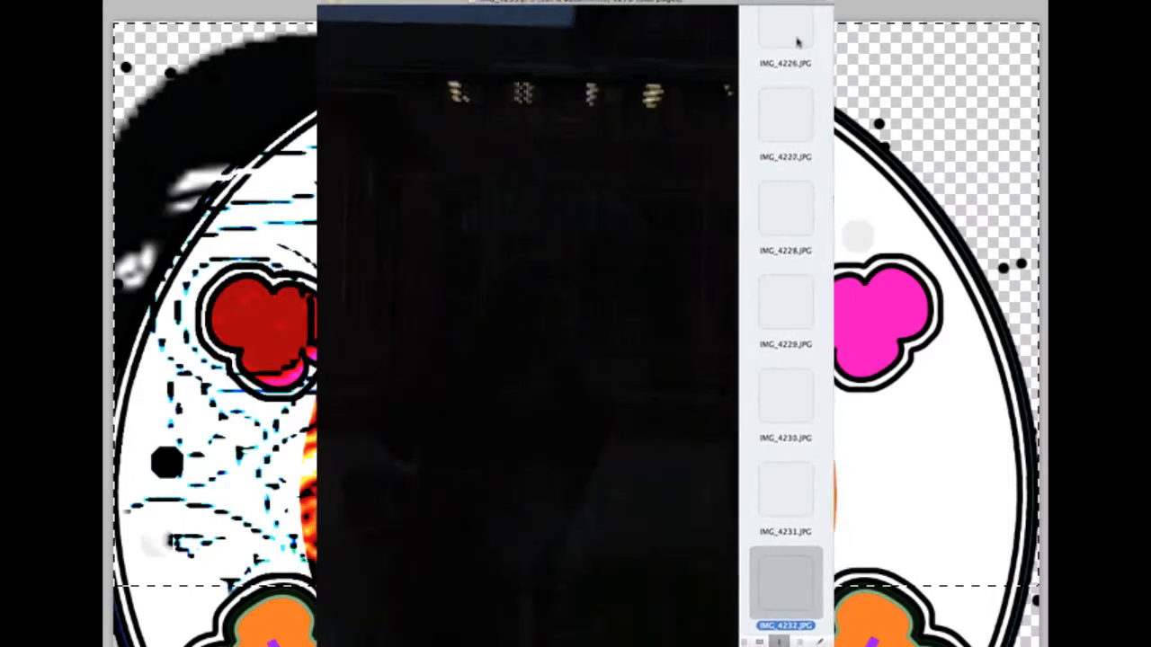